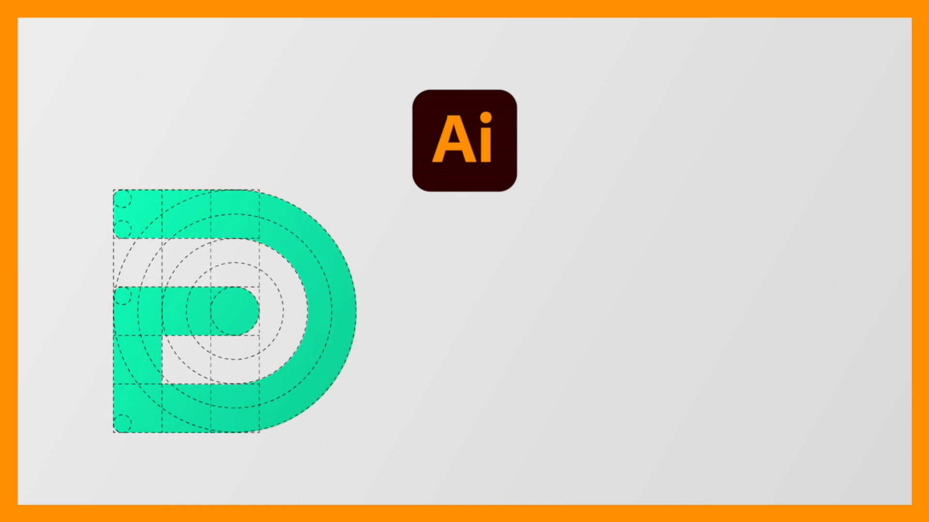
Step: Choose the Polar Grid Tool from the Line Segment tool flyout
{"action": "left_click", "coordinate": [464, 142]}
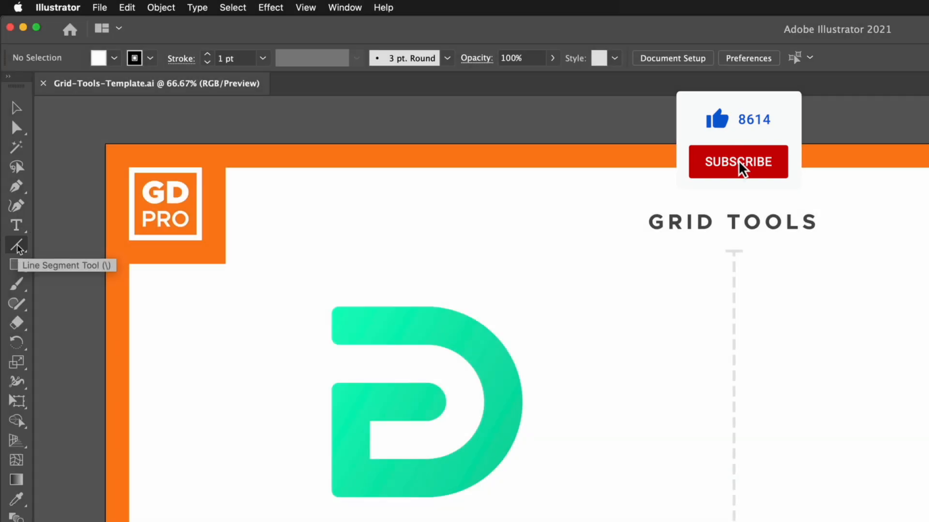
{"action": "left_click", "coordinate": [16, 244]}
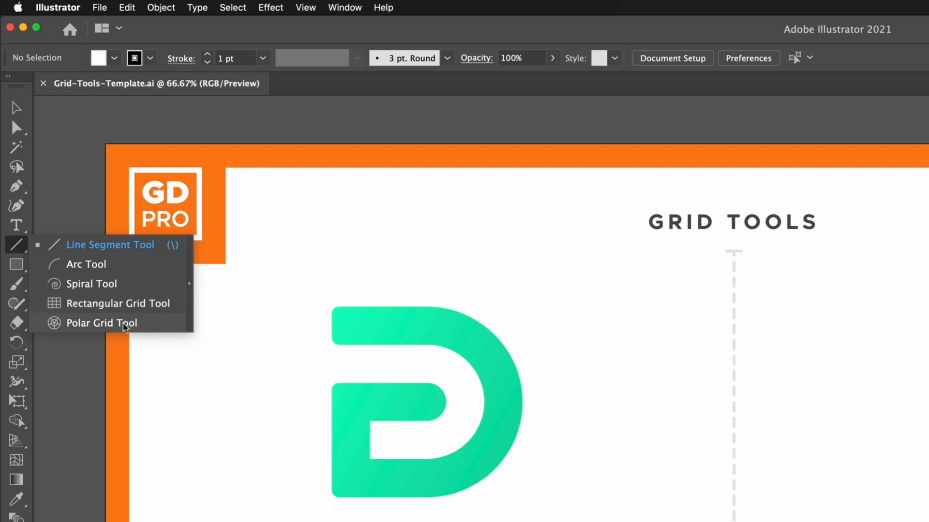
{"action": "left_click", "coordinate": [101, 322]}
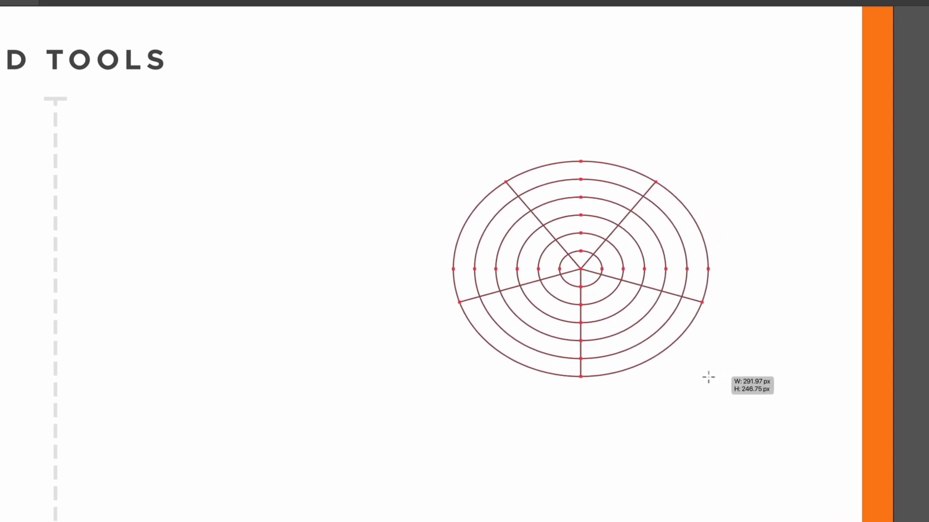
Step: Drag out a Shift-constrained circular grid of five concentric rings with no radial dividers
{"action": "left_click_drag", "start_coordinate": [705, 377], "coordinate": [601, 330]}
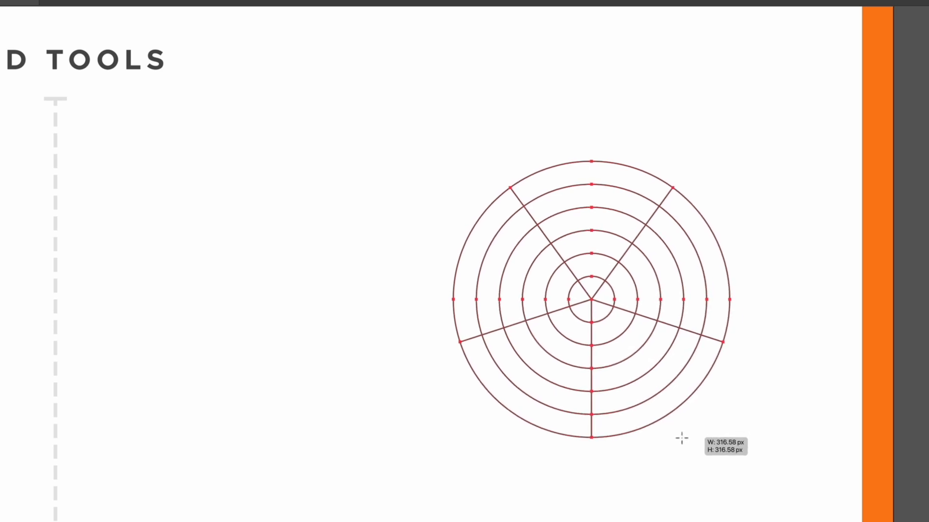
{"action": "left_click_drag", "start_coordinate": [683, 438], "coordinate": [684, 441]}
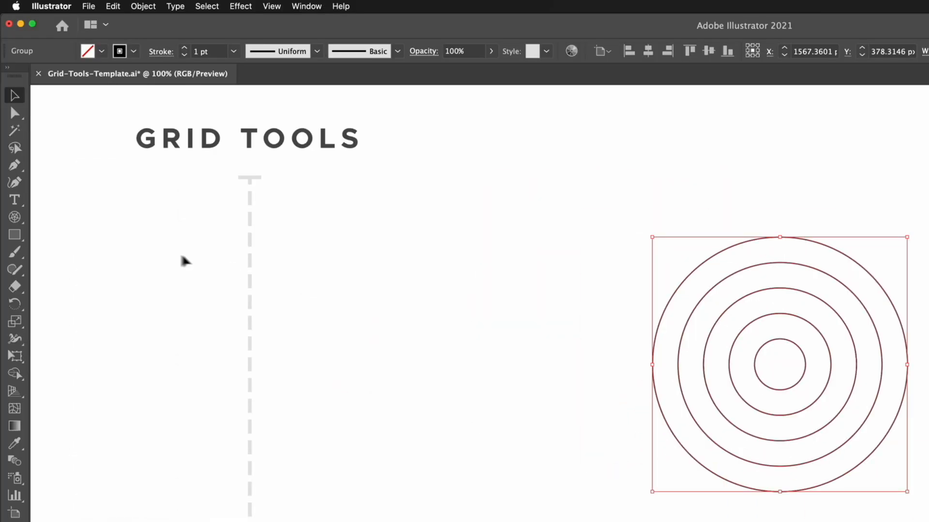
Step: Draw a rectangular grid from the rings' top edge, overlapping their left half
{"action": "left_click", "coordinate": [14, 217]}
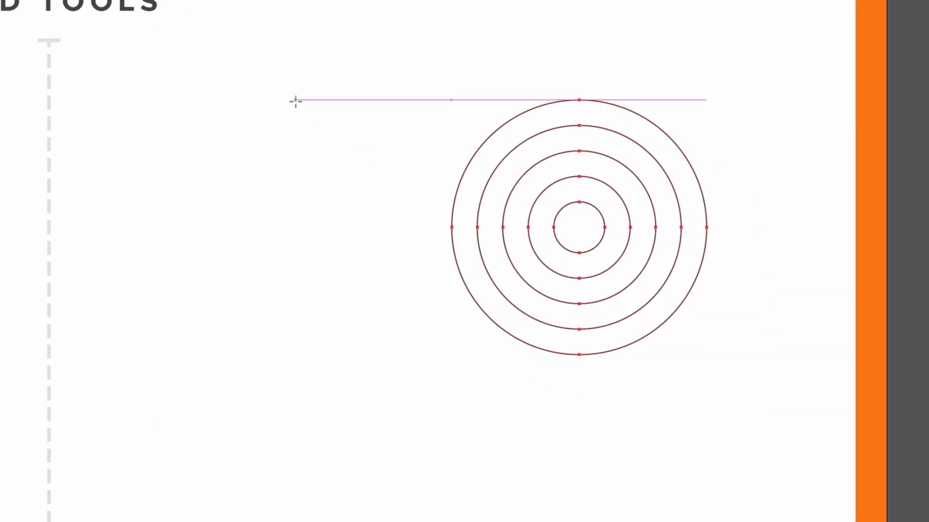
{"action": "left_click_drag", "start_coordinate": [293, 100], "coordinate": [401, 224]}
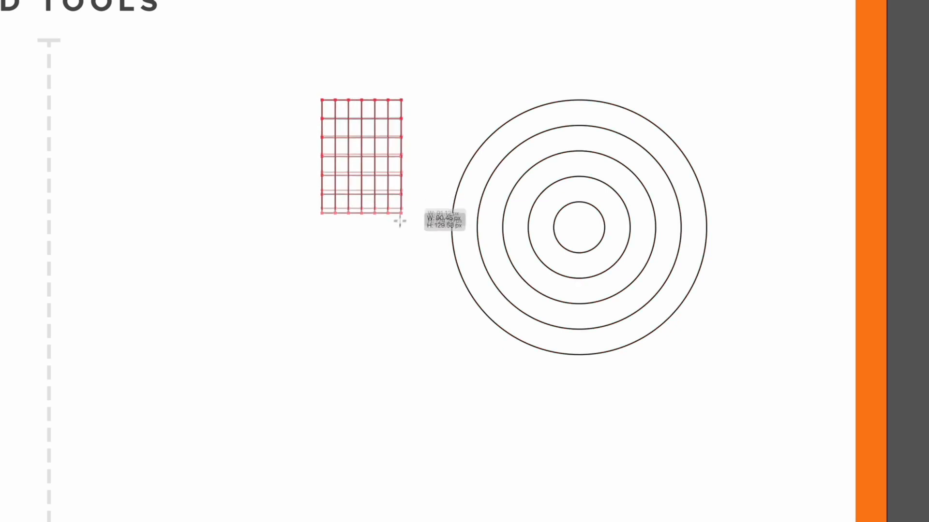
{"action": "left_click_drag", "start_coordinate": [398, 222], "coordinate": [531, 330]}
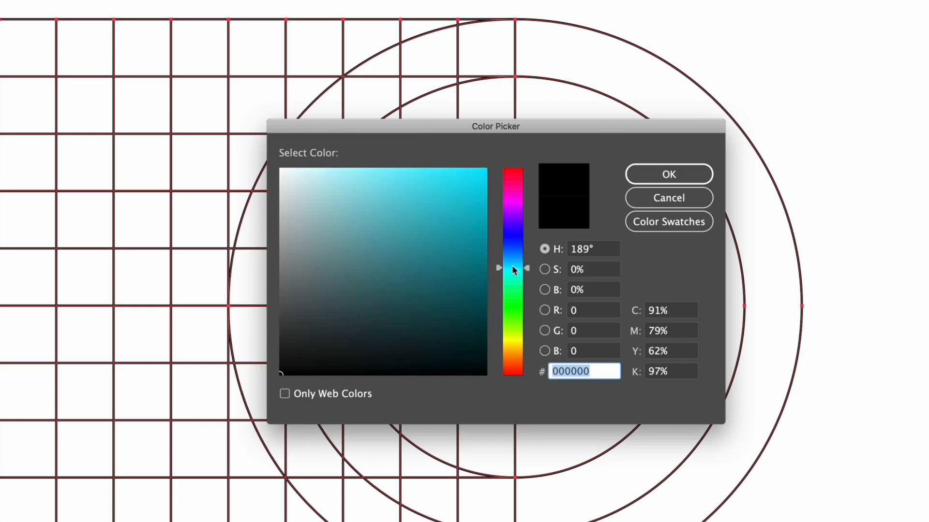
Step: Set fill to cyan #60E8EF and Shape Build middle cells and inner ring into a bar
{"action": "left_click", "coordinate": [405, 180]}
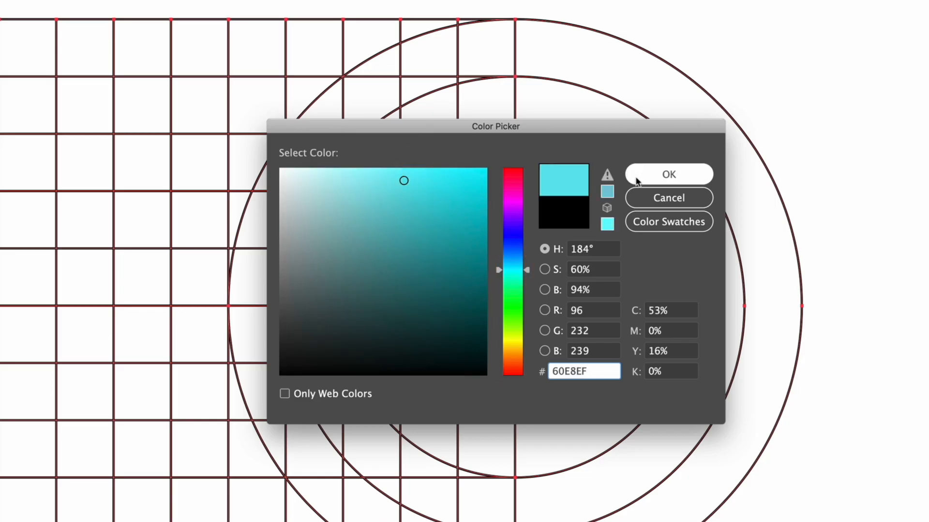
{"action": "left_click", "coordinate": [668, 174]}
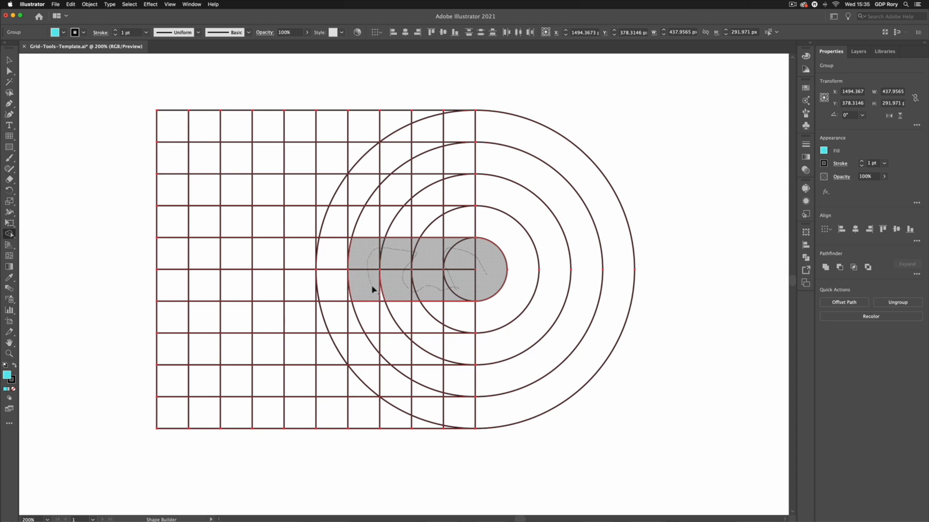
{"action": "left_click", "coordinate": [330, 275]}
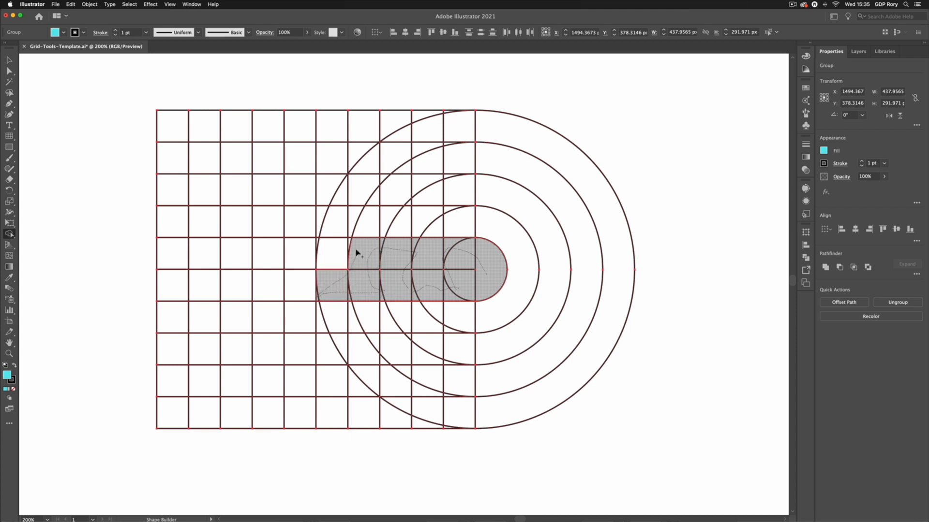
{"action": "left_click", "coordinate": [334, 251]}
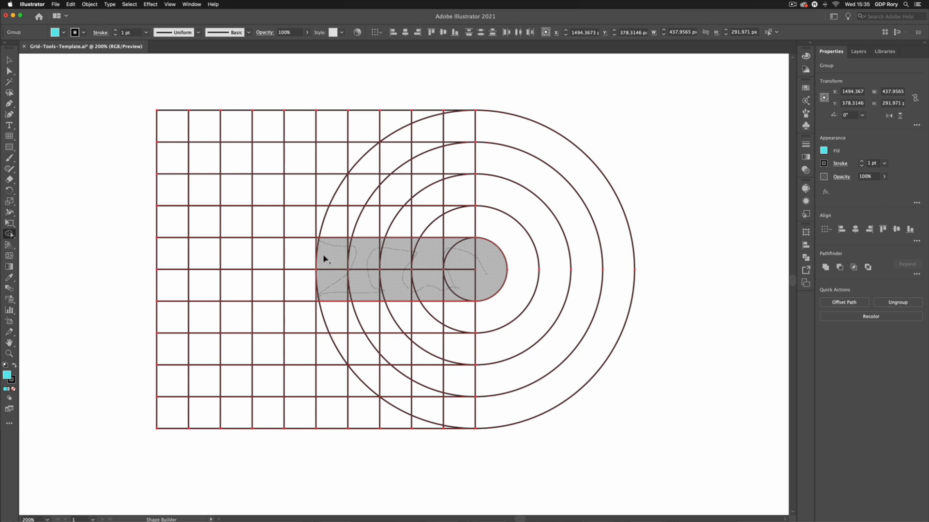
{"action": "left_click_drag", "start_coordinate": [329, 261], "coordinate": [446, 427]}
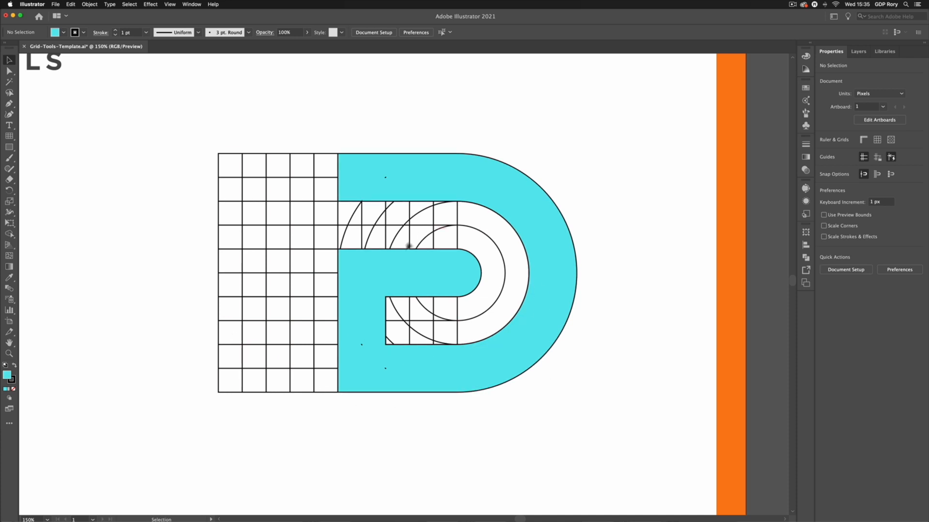
{"action": "mouse_move", "coordinate": [187, 142]}
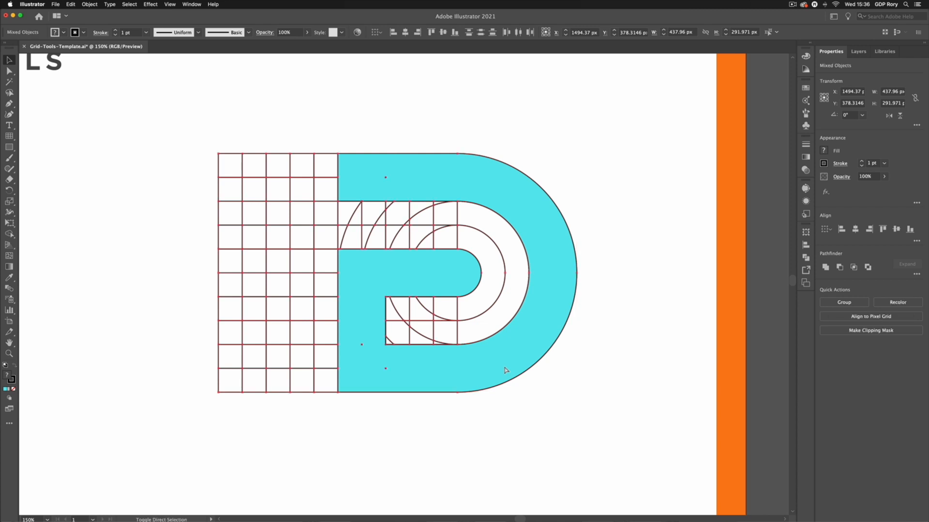
Step: Shape Build the outer ring band and grid columns into the solid cyan D
{"action": "left_click", "coordinate": [551, 296]}
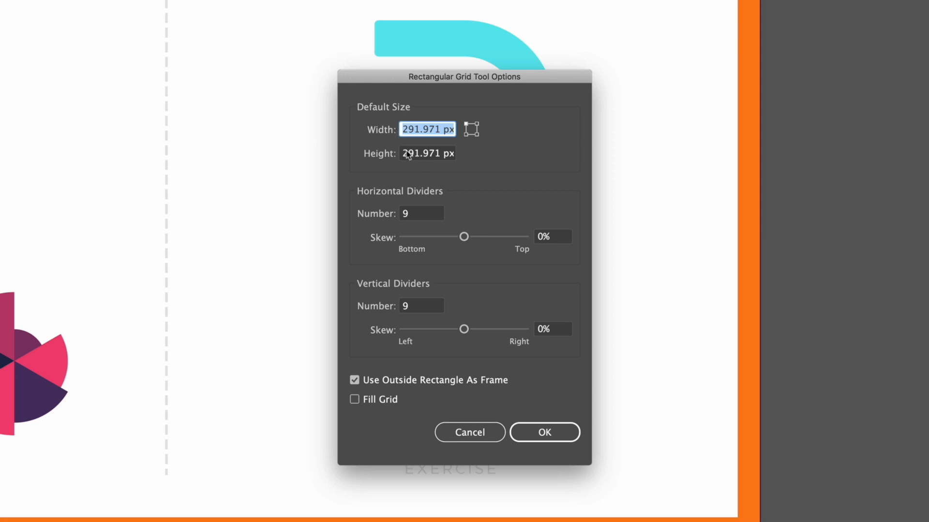
{"action": "mouse_move", "coordinate": [390, 205]}
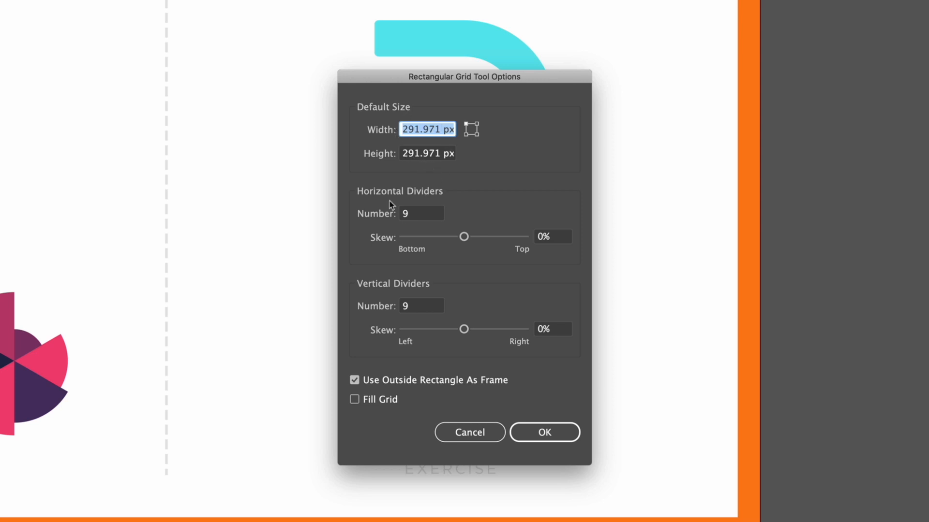
{"action": "mouse_move", "coordinate": [368, 272]}
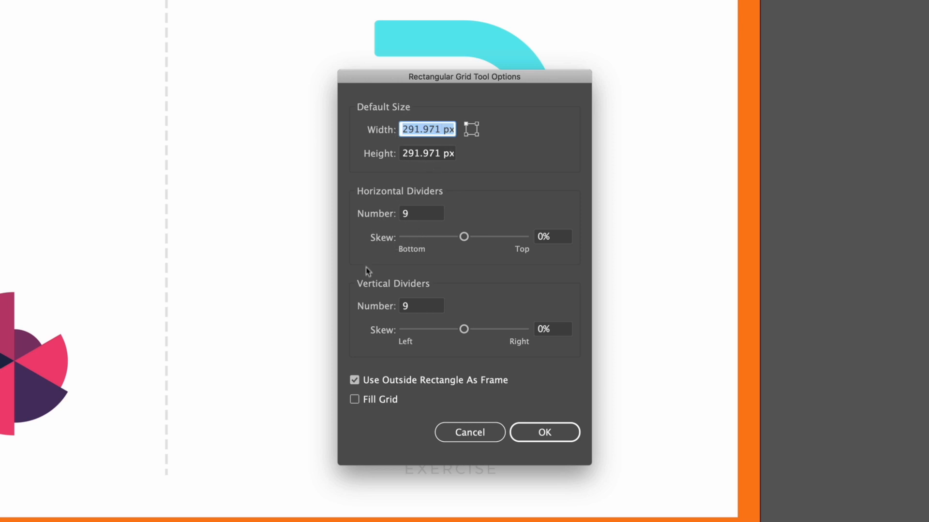
{"action": "mouse_move", "coordinate": [418, 255]}
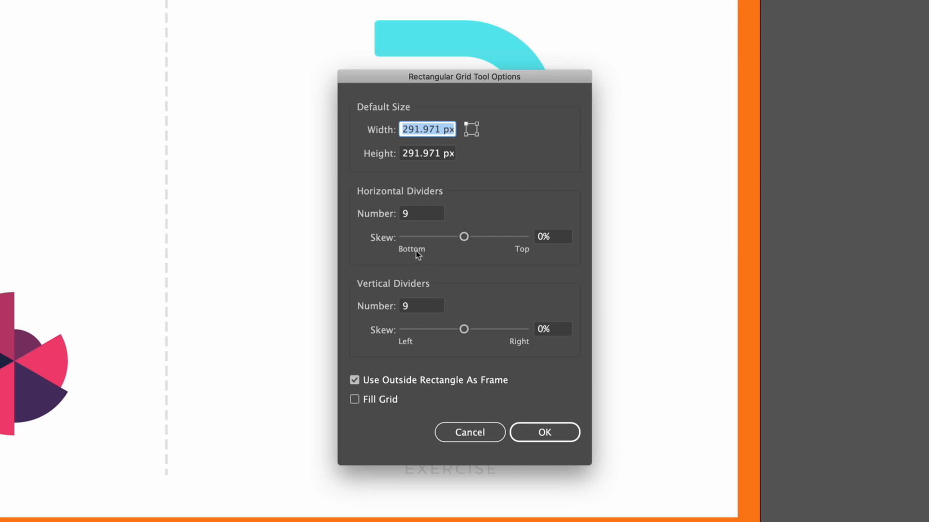
{"action": "mouse_move", "coordinate": [541, 242]}
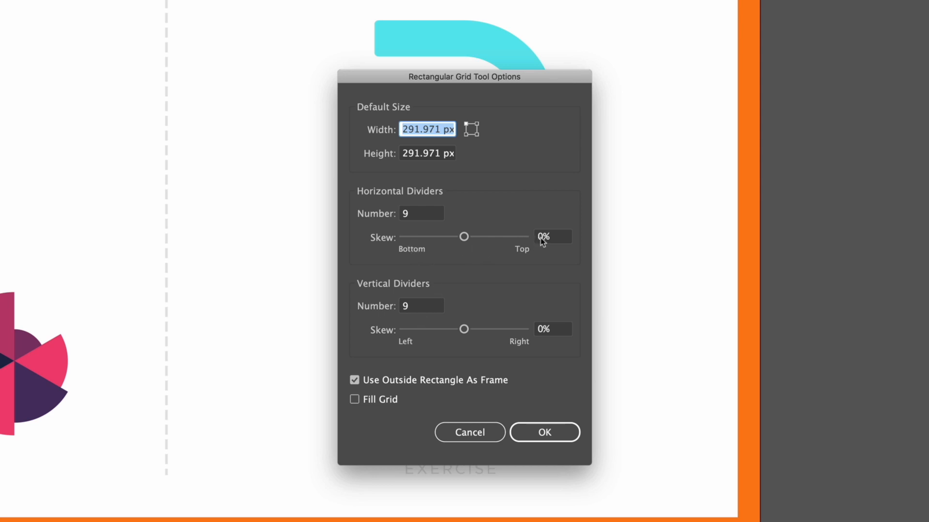
{"action": "mouse_move", "coordinate": [423, 312]}
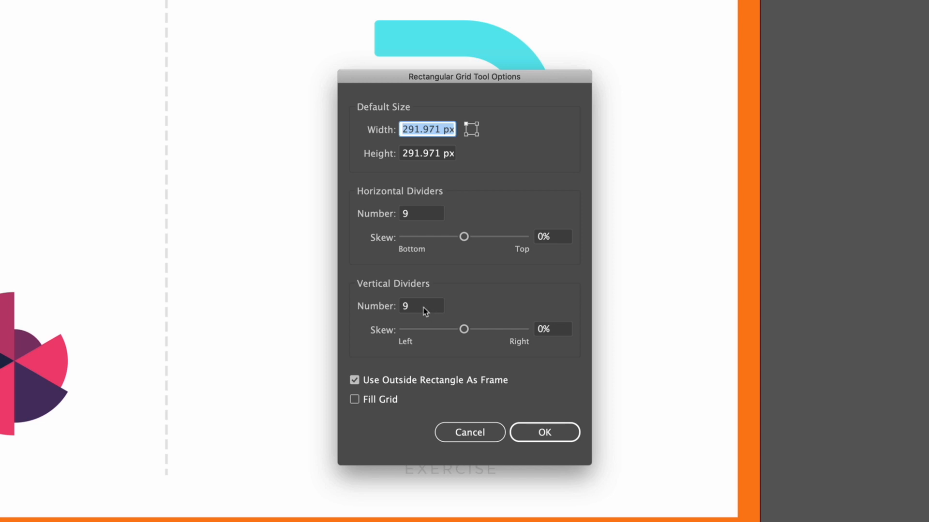
Step: Set grid options to 0 vertical dividers and 10 horizontal dividers skewed 10%
{"action": "left_click", "coordinate": [421, 307]}
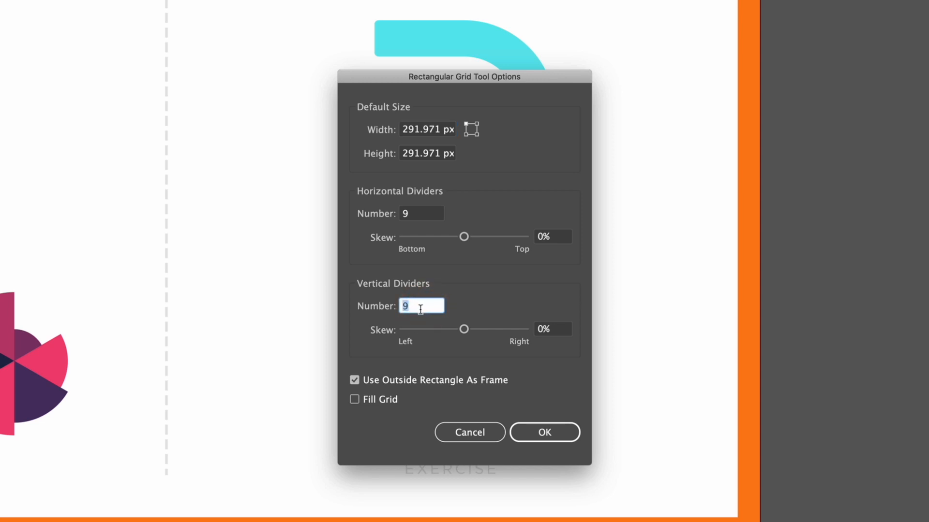
{"action": "type", "text": "0"}
{"action": "left_click", "coordinate": [421, 214]}
{"action": "type", "text": "10"}
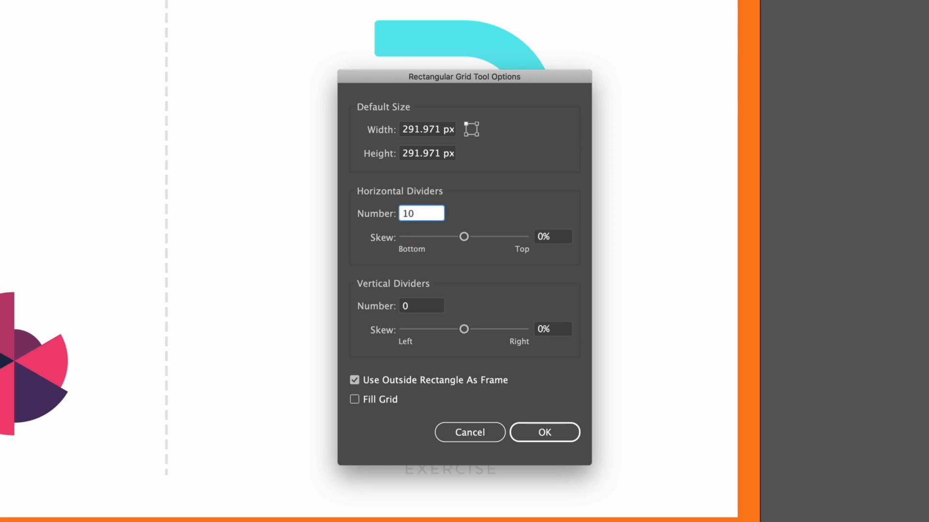
{"action": "left_click", "coordinate": [464, 236]}
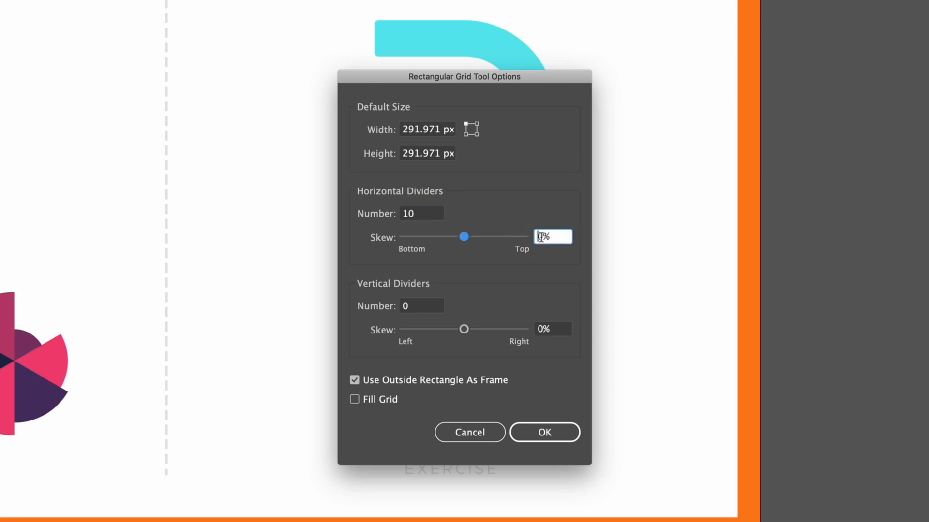
{"action": "type", "text": "10"}
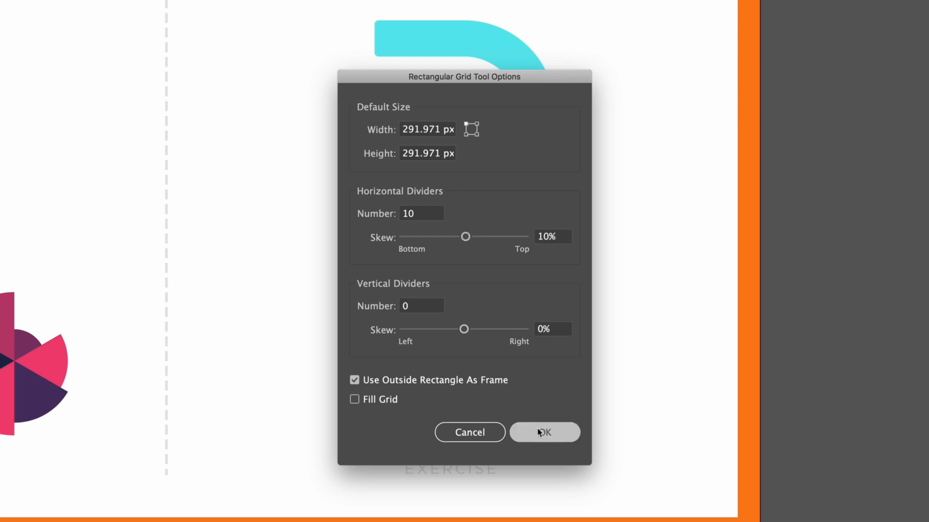
Step: Place the skewed rectangular grid below the cyan D with a blue 2 pt stroke
{"action": "left_click", "coordinate": [544, 432]}
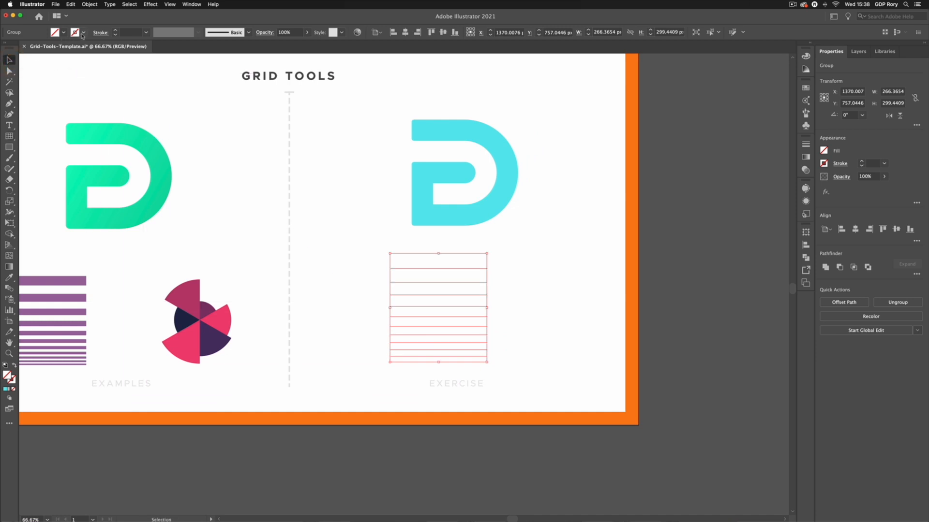
{"action": "left_click", "coordinate": [83, 32]}
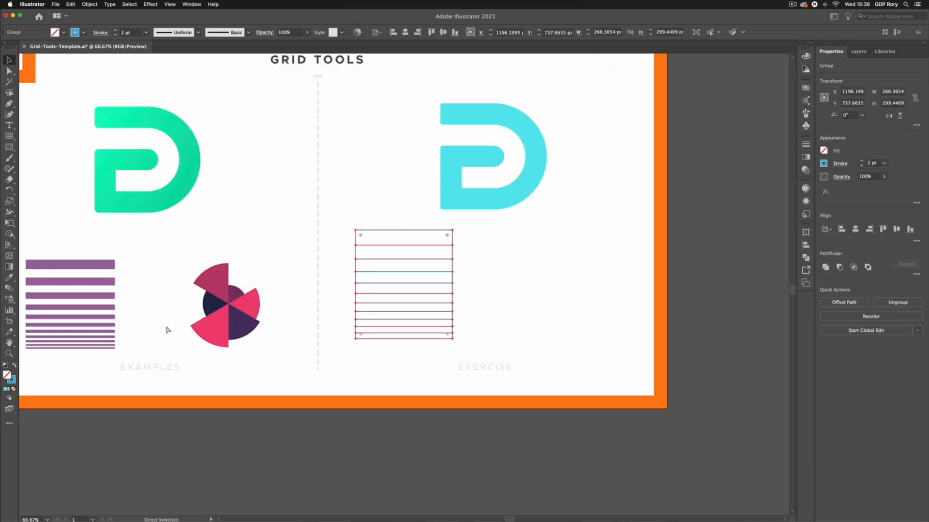
{"action": "left_click", "coordinate": [402, 285]}
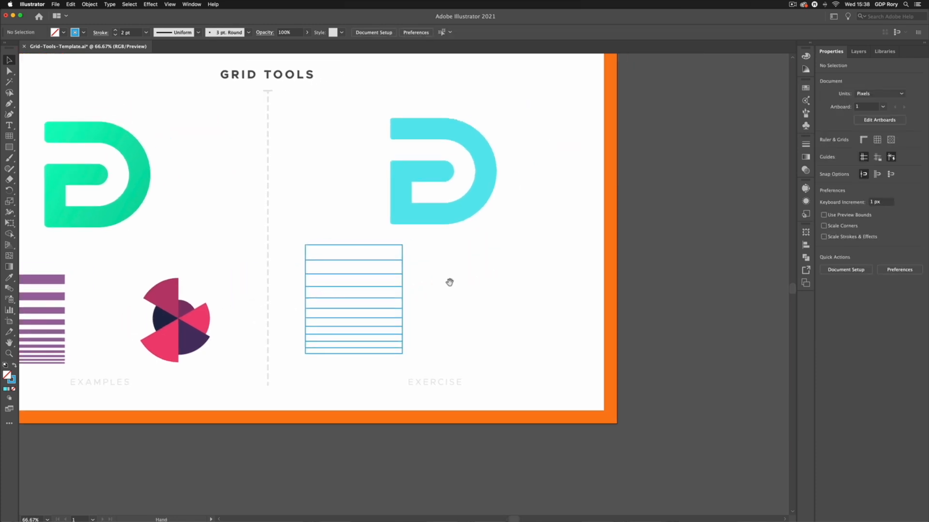
Step: Choose the Polar Grid Tool and set 6 radial, 6 concentric dividers, 20% skew
{"action": "left_click", "coordinate": [10, 125]}
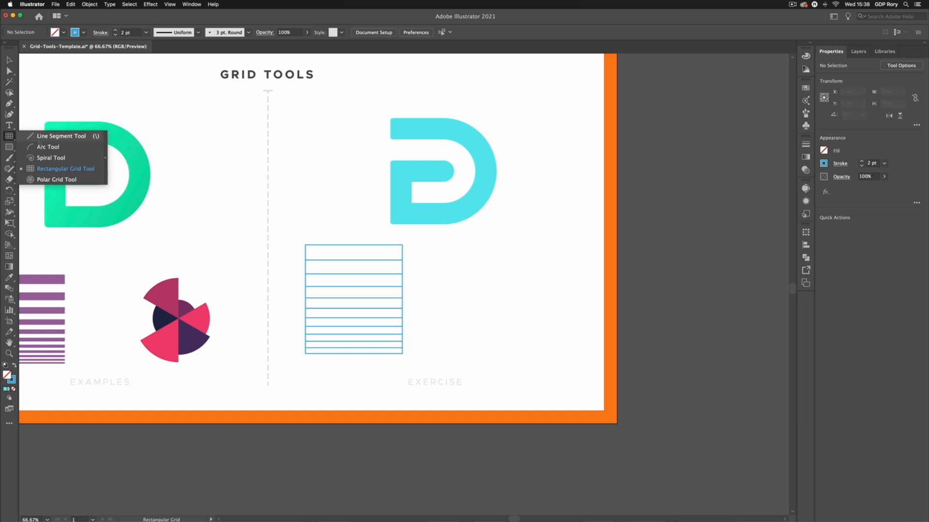
{"action": "left_click", "coordinate": [56, 179]}
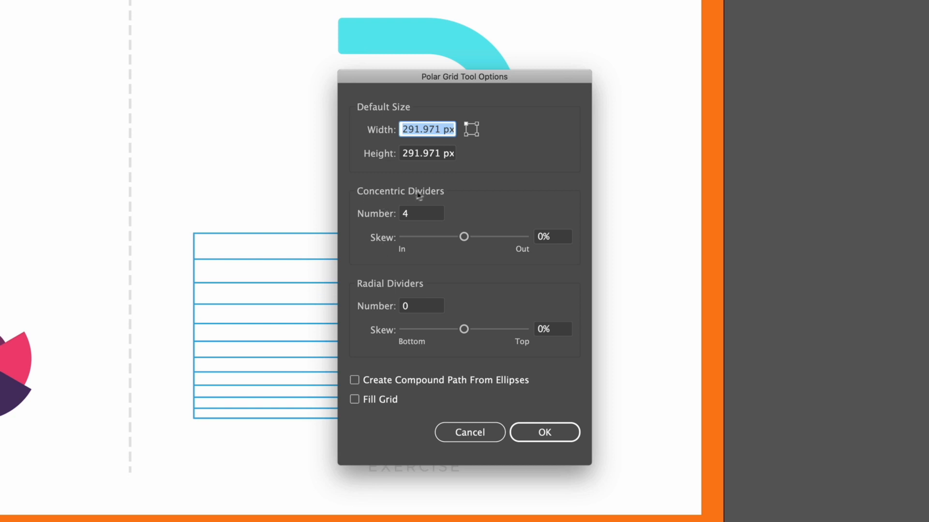
{"action": "mouse_move", "coordinate": [412, 216]}
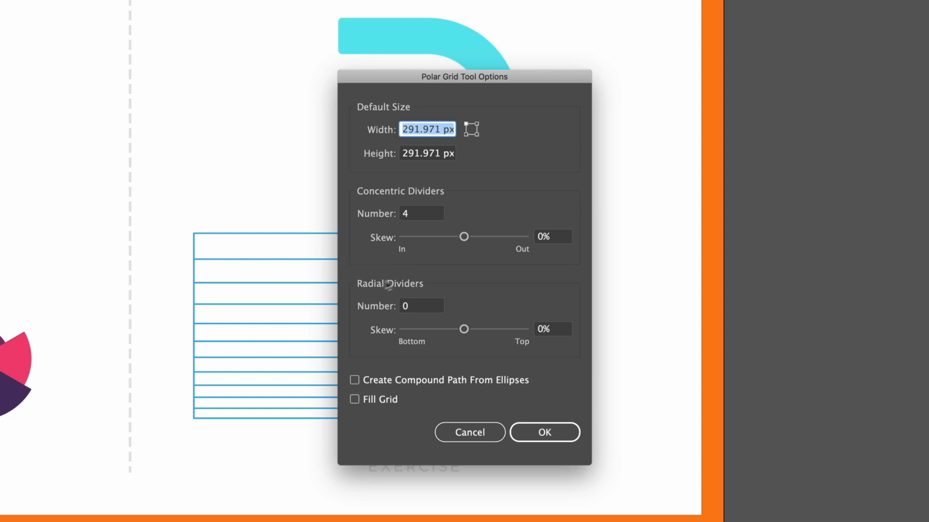
{"action": "mouse_move", "coordinate": [391, 305]}
{"action": "type", "text": "6"}
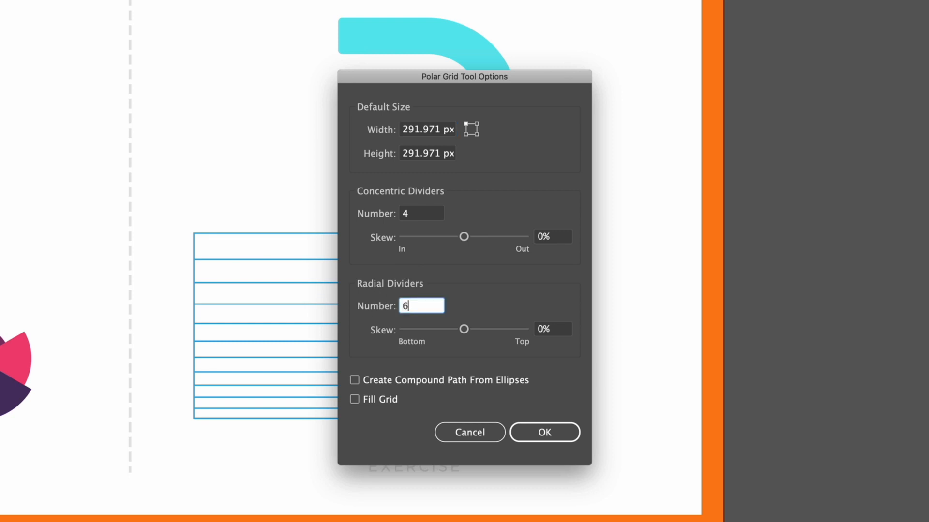
{"action": "left_click", "coordinate": [421, 214]}
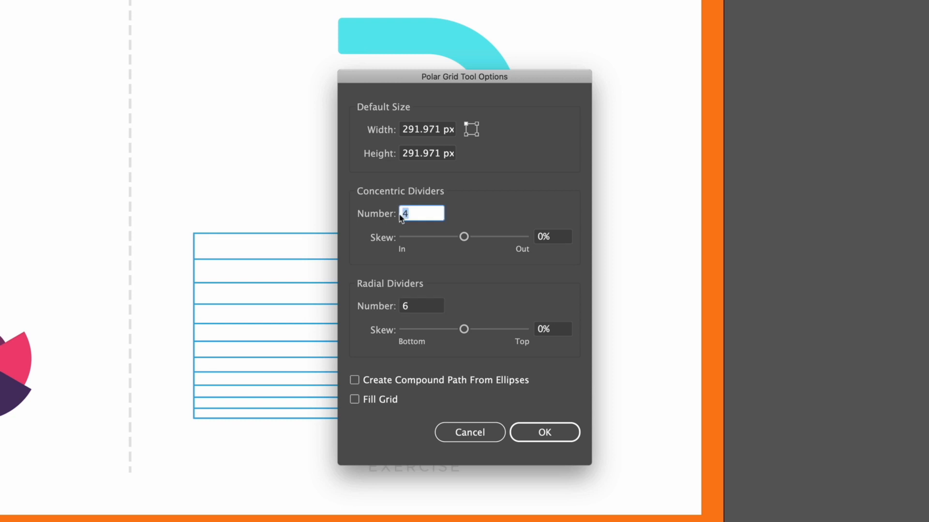
{"action": "type", "text": "6"}
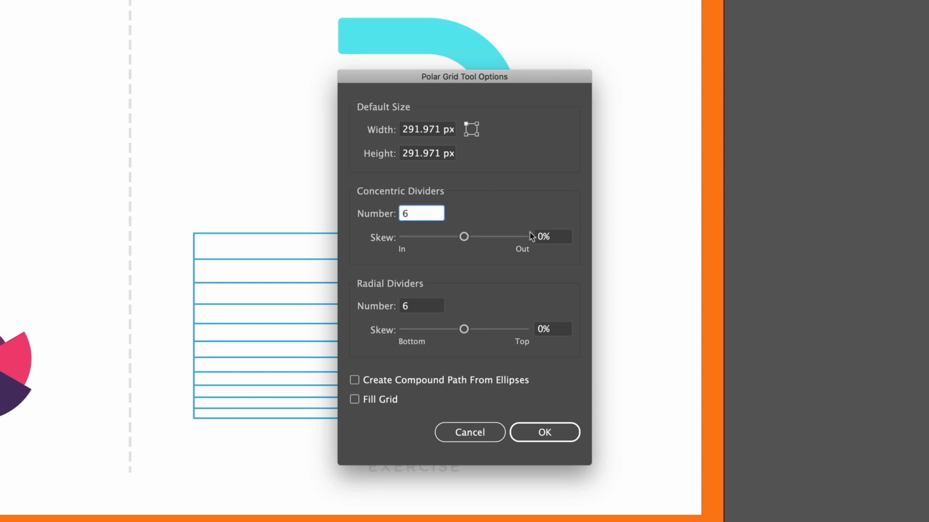
{"action": "left_click", "coordinate": [464, 237]}
{"action": "type", "text": "20"}
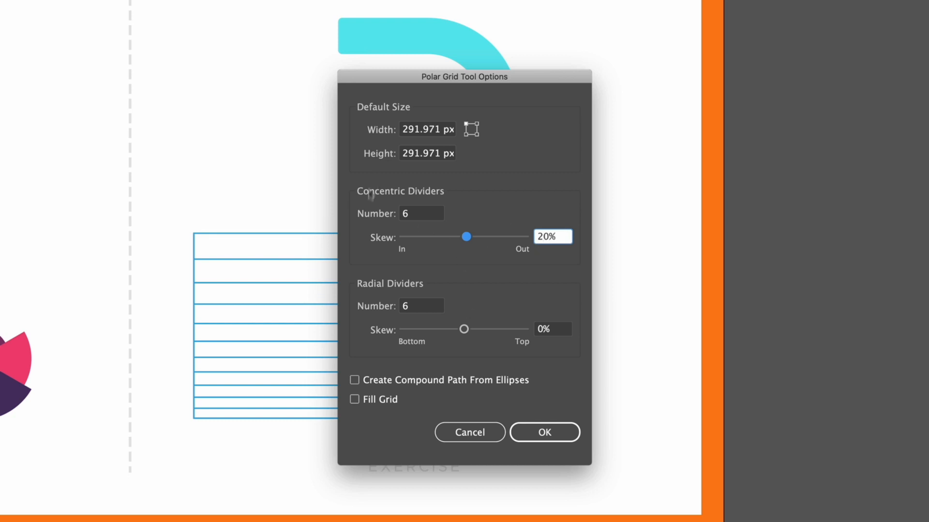
{"action": "mouse_move", "coordinate": [394, 316]}
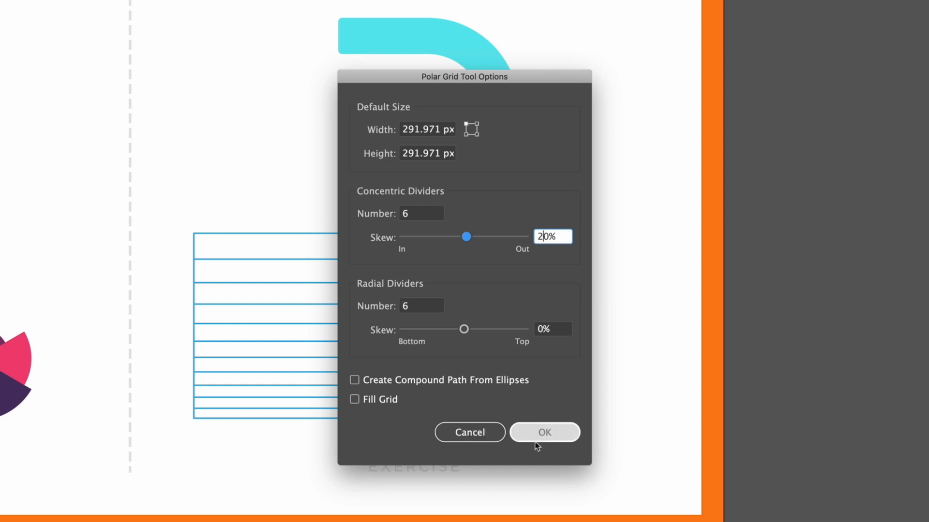
Step: Confirm the polar grid settings to place the grid beside the rectangular grid
{"action": "left_click", "coordinate": [543, 433]}
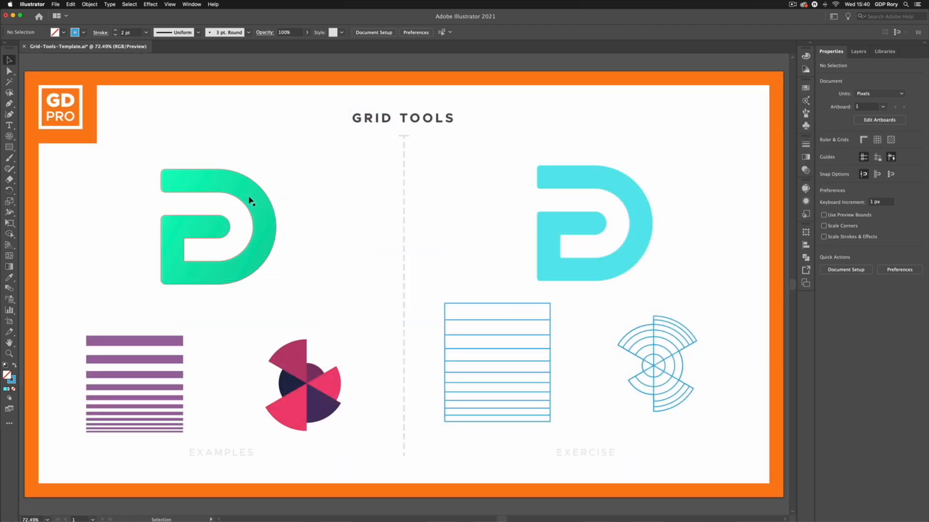
{"action": "mouse_move", "coordinate": [378, 231]}
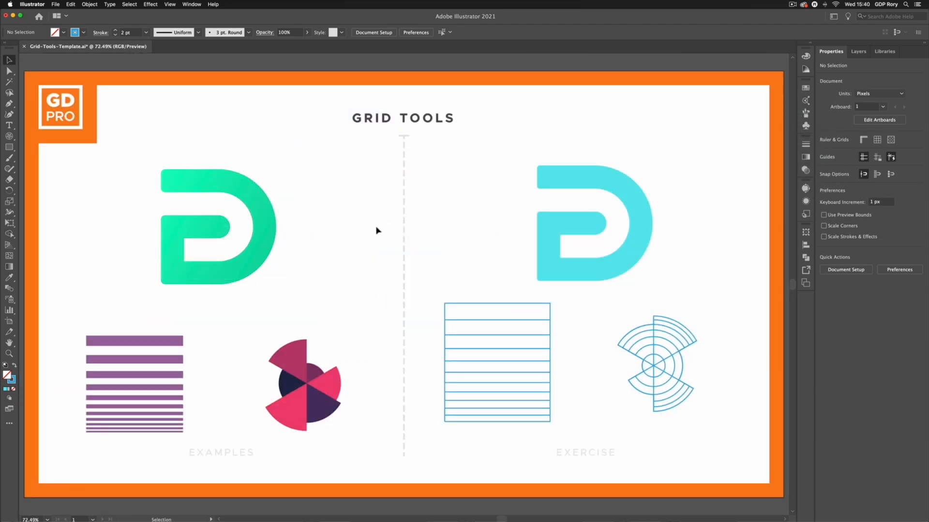